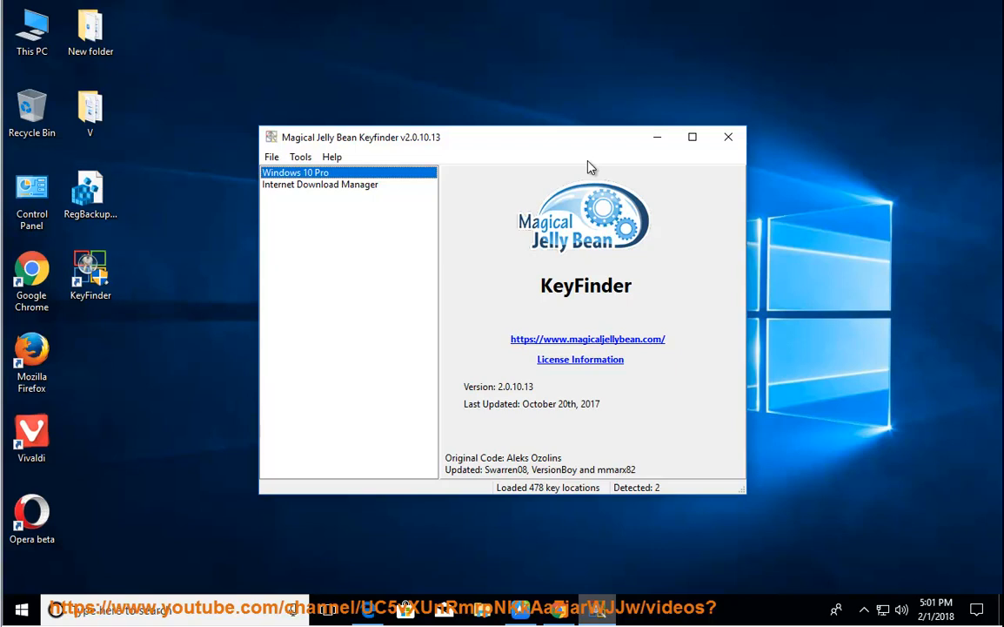
pyautogui.moveTo(557, 561)
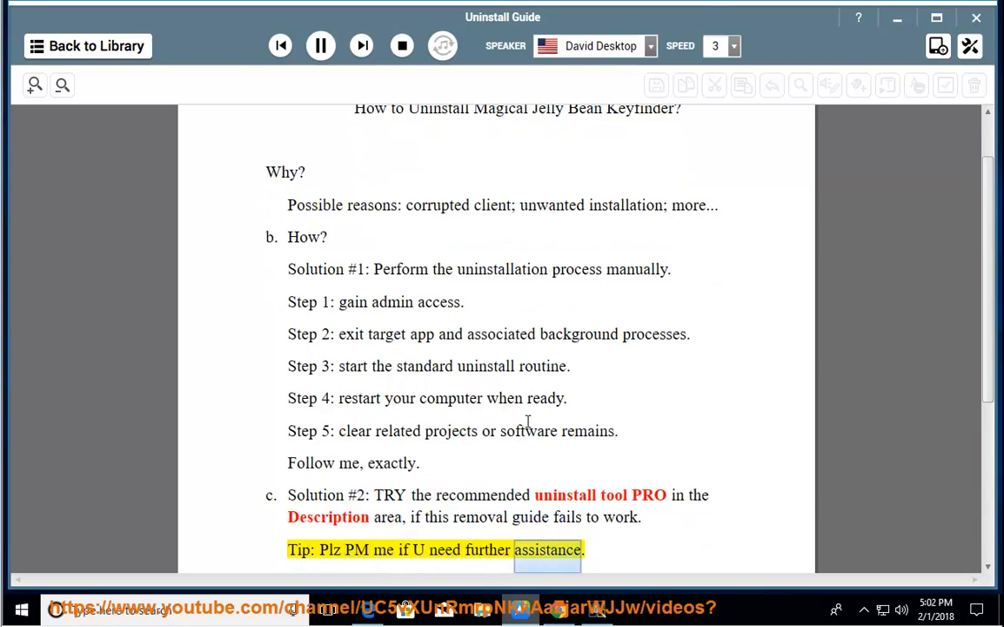
# Stop NaturalReader's read-aloud of the Keyfinder uninstall guide at the final tip
pyautogui.click(320, 45)
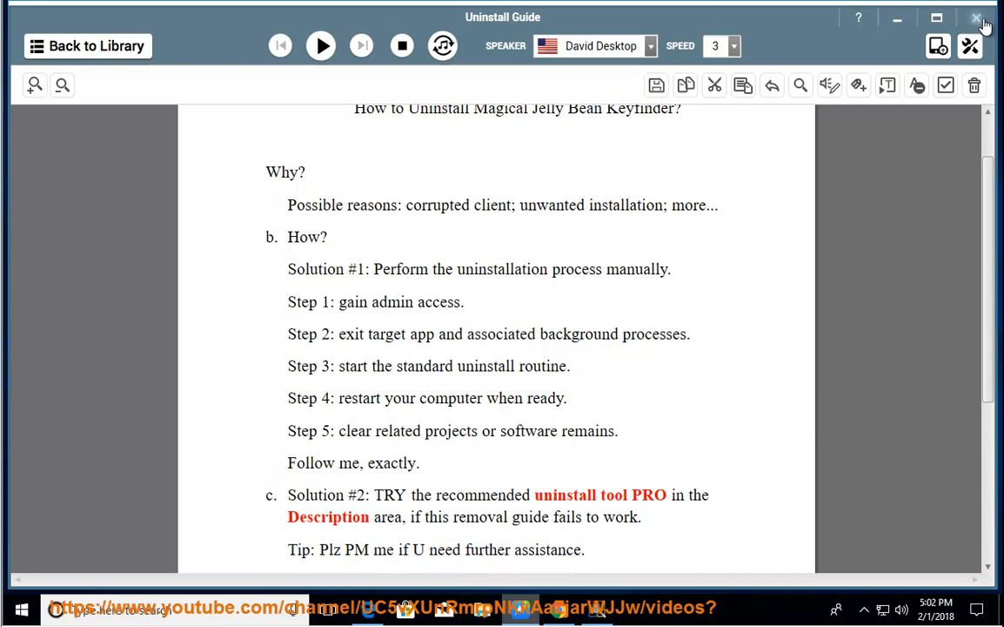
# Close NaturalReader and Keyfinder, dismiss Recover Keys, and view the Keyfinder install folder
pyautogui.click(977, 18)
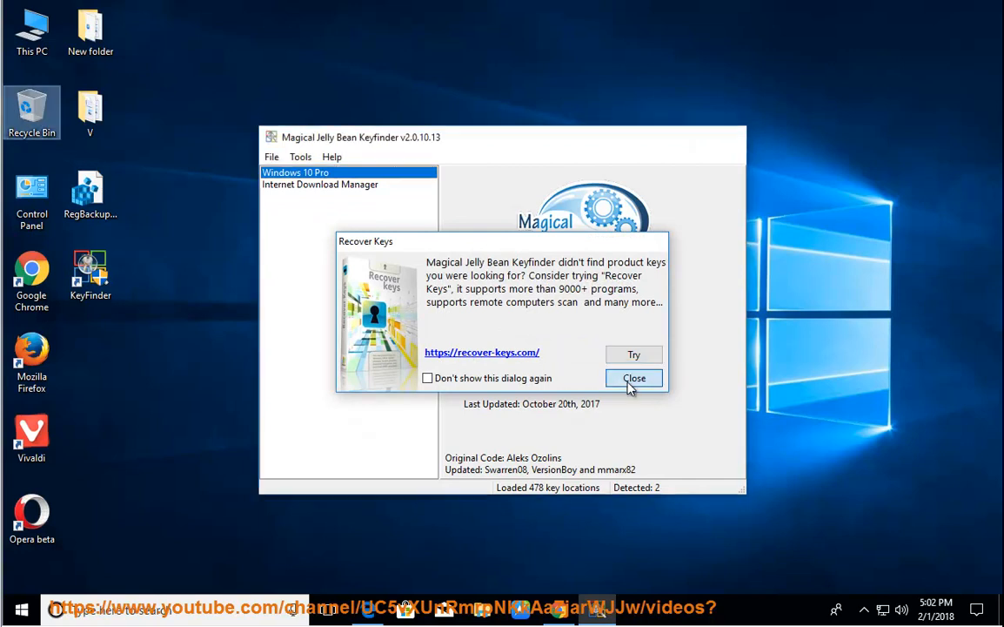
pyautogui.click(634, 378)
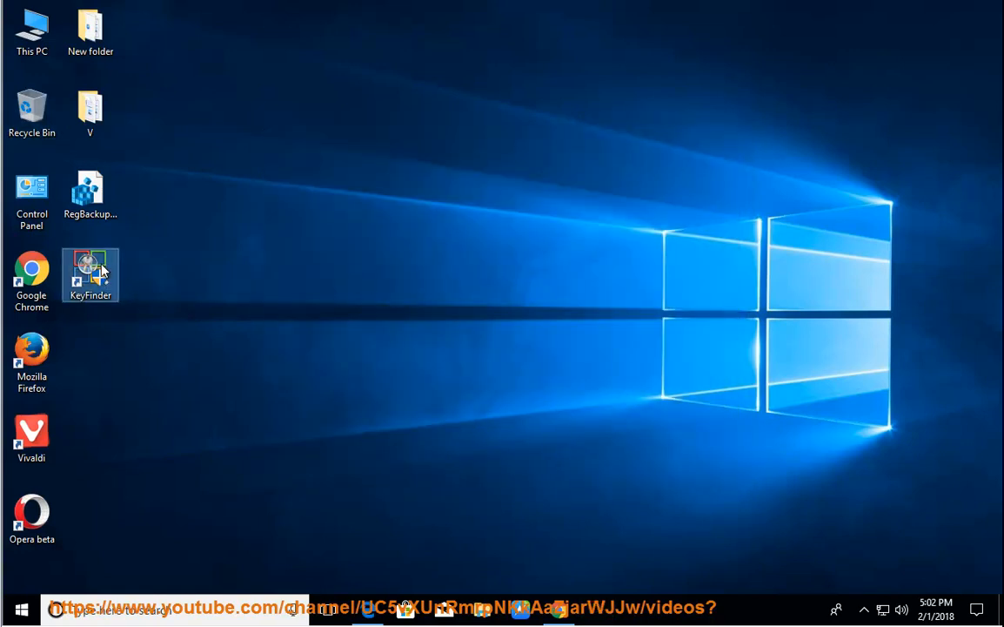
pyautogui.doubleClick(91, 274)
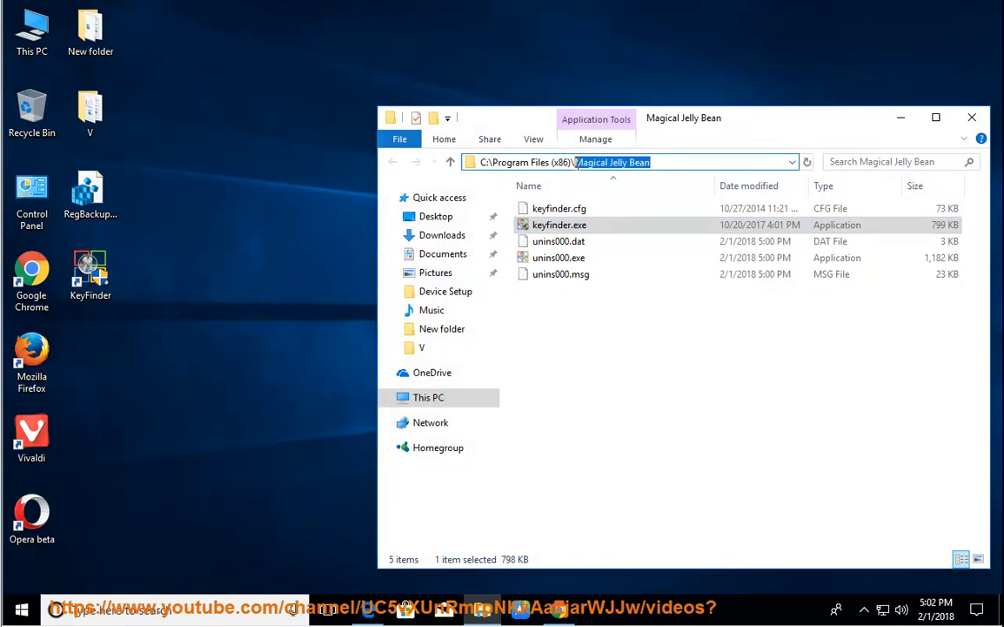
pyautogui.click(972, 116)
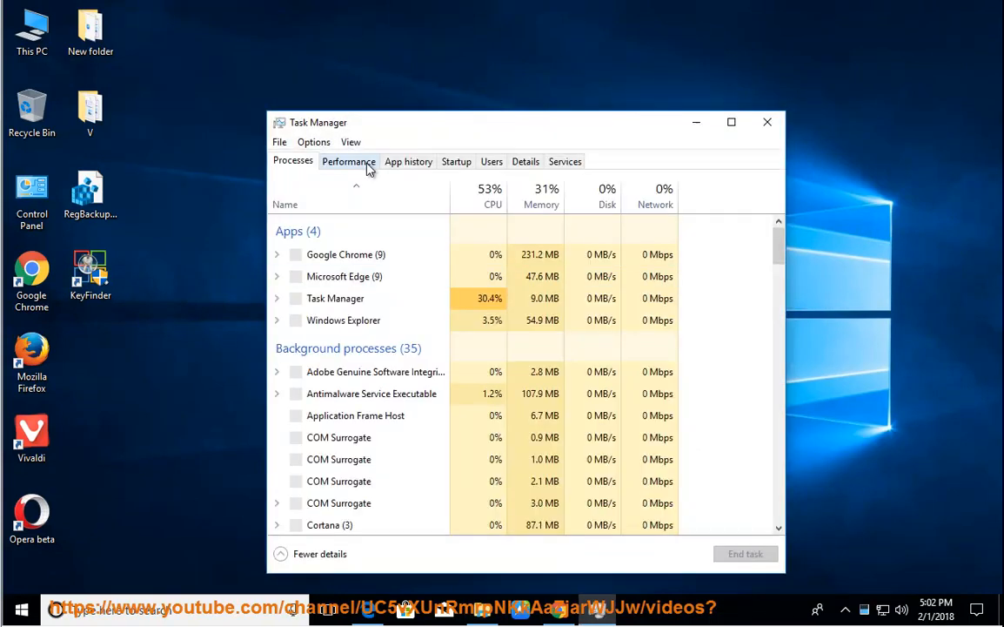
# Scroll the Background processes list down to Internet Download Manager and Windows Search
pyautogui.click(355, 415)
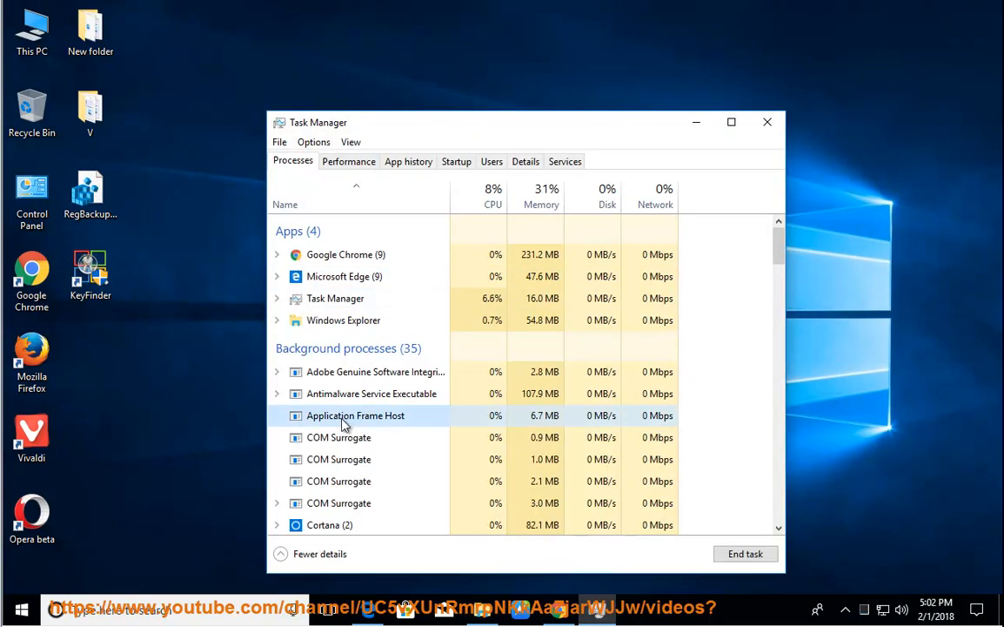
pyautogui.scroll(-3)
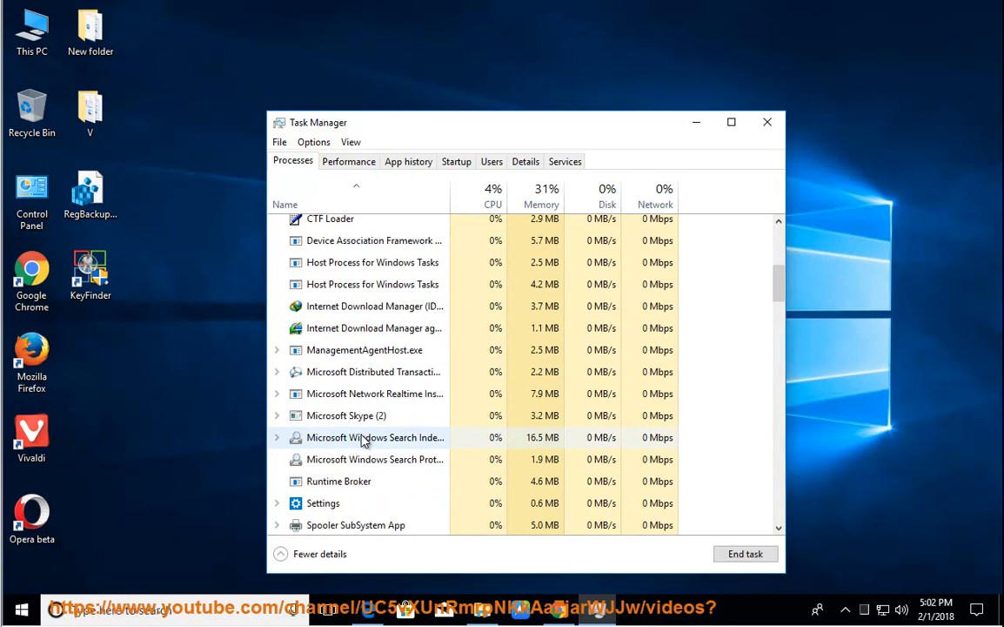